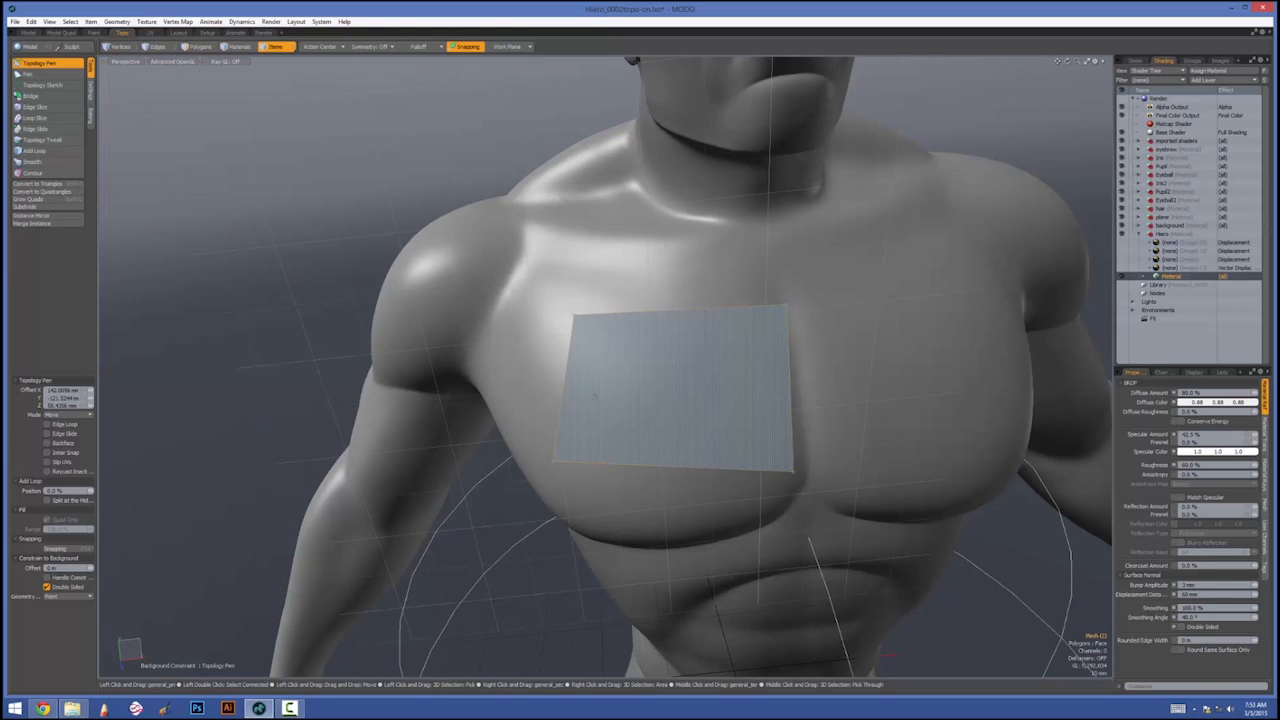
{"action": "mouse_move", "coordinate": [664, 308]}
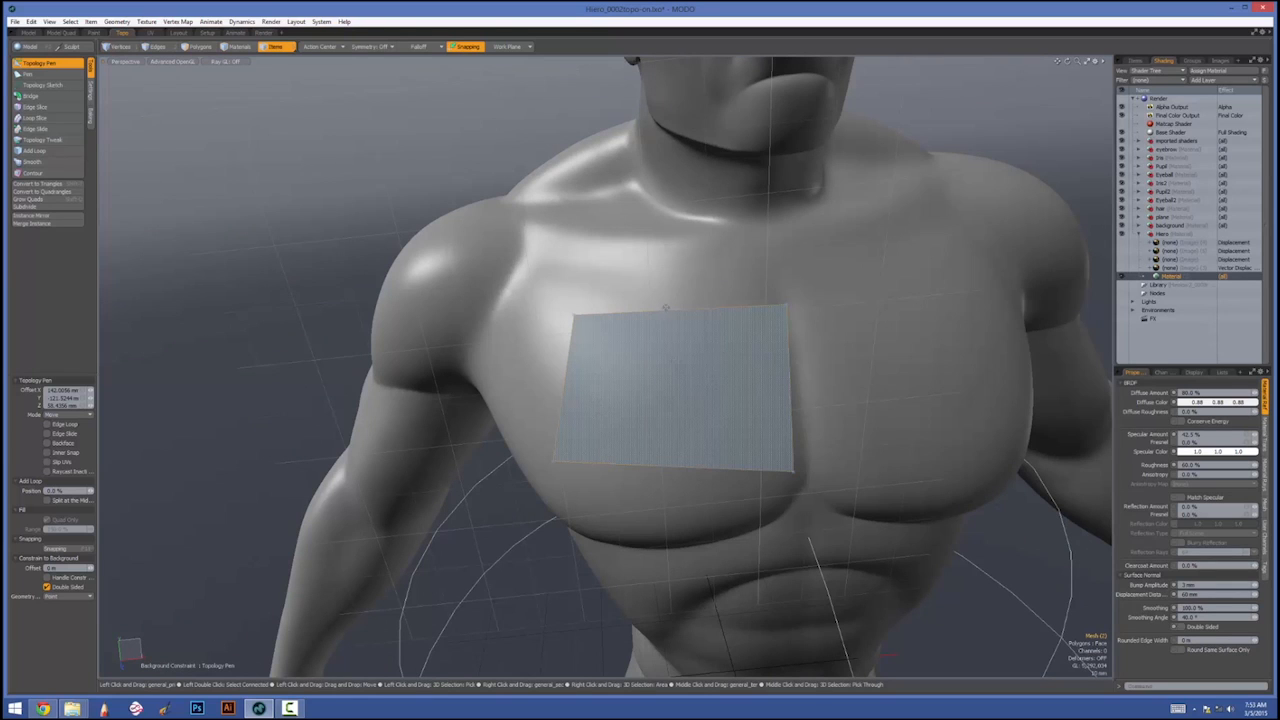